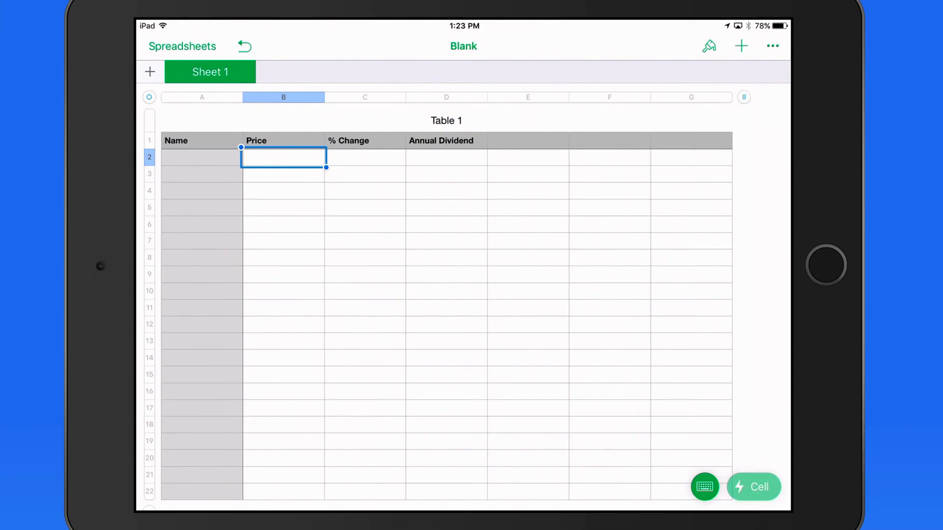
Insert a live AAPL quote for Apple Inc. (NASDAQ) in B2, showing $142.73
left_click(753, 487)
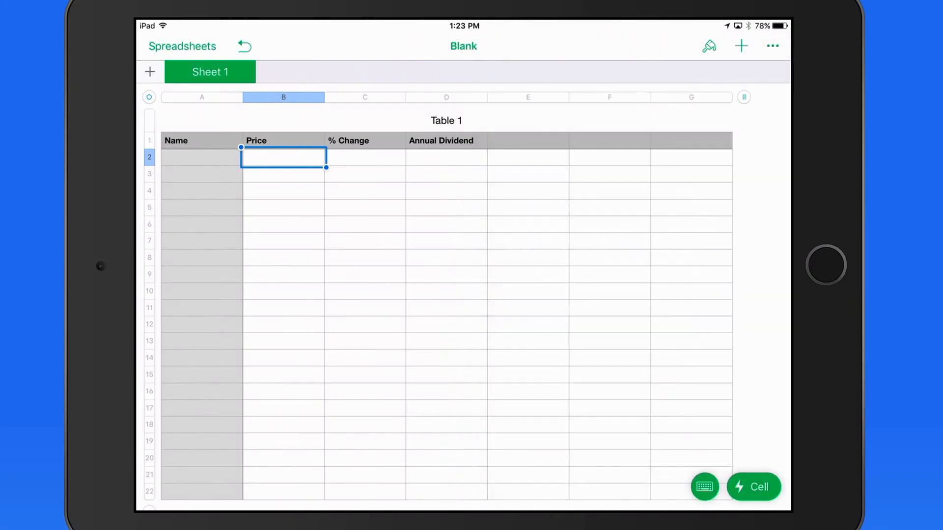
left_click(753, 487)
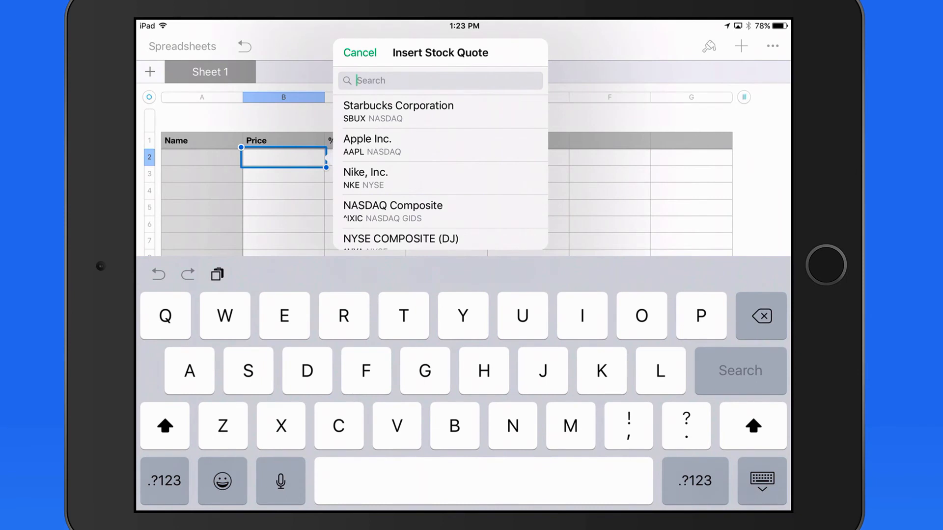
type("Aapl")
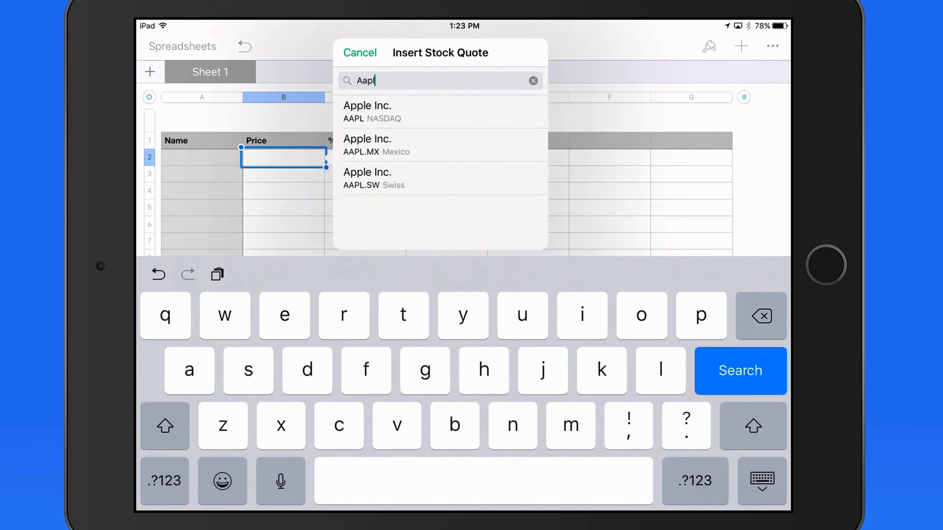
left_click(367, 111)
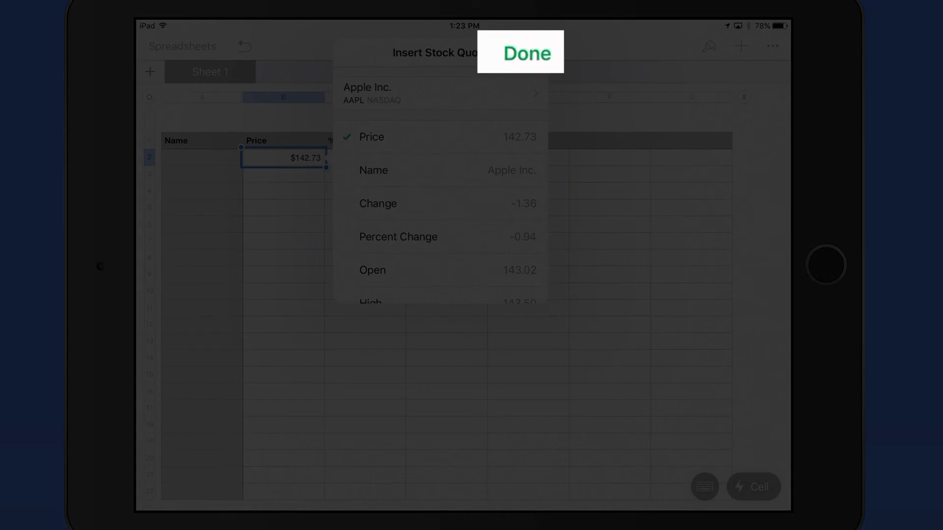
left_click(525, 53)
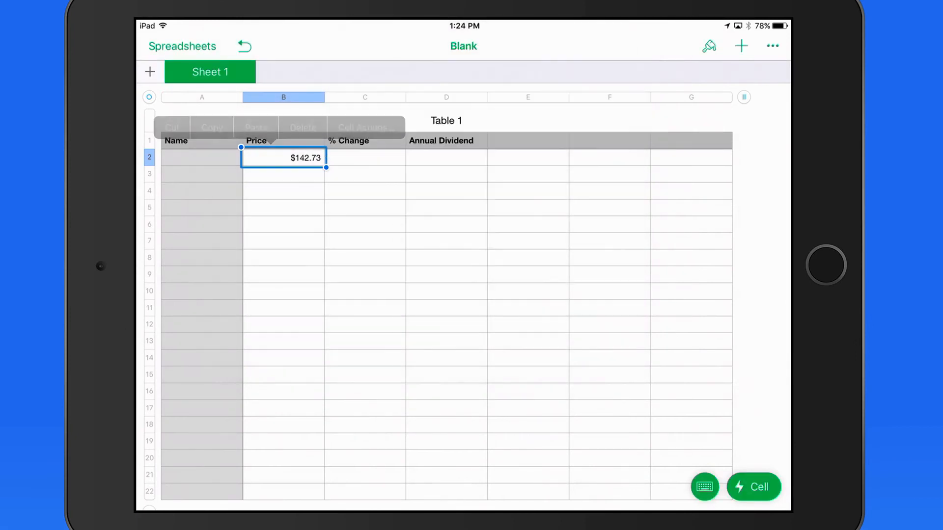
Copy the Apple quote from B2 and paste it into C2 as a live formula
left_click(364, 157)
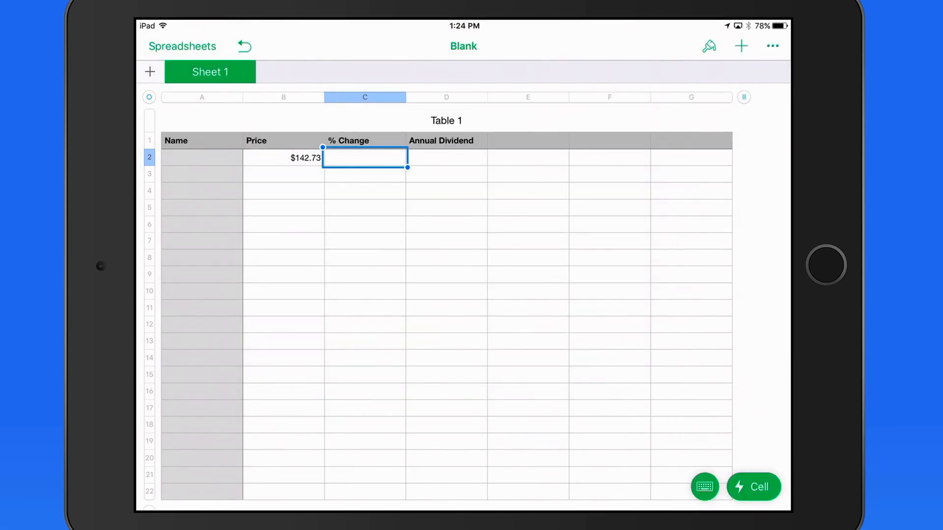
left_click(752, 487)
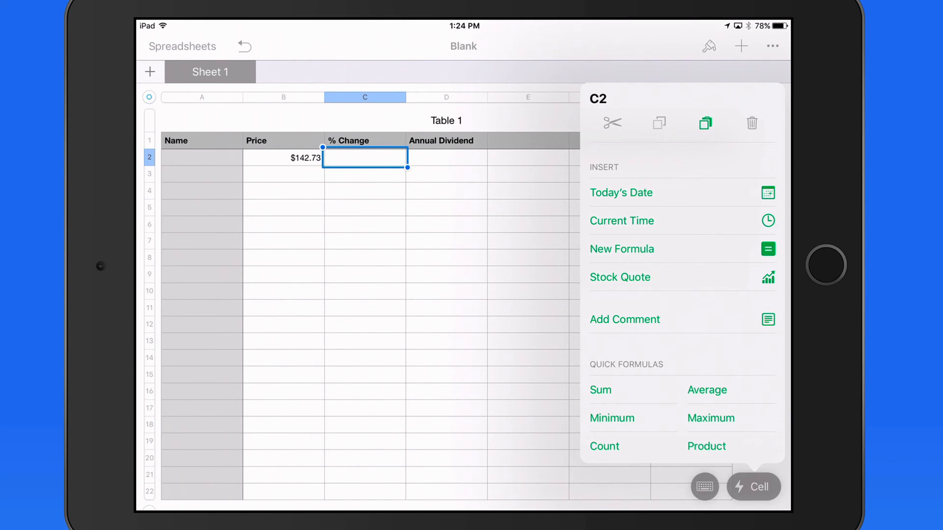
left_click(705, 123)
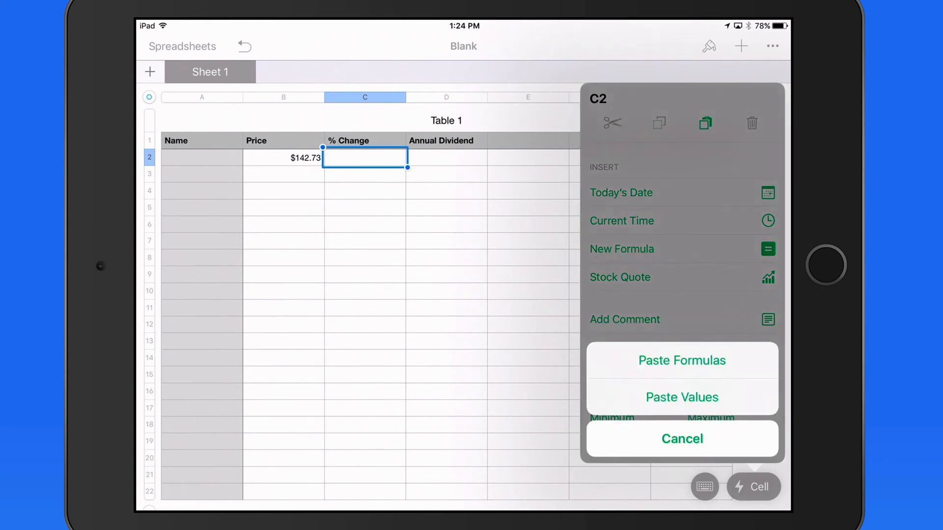
left_click(682, 359)
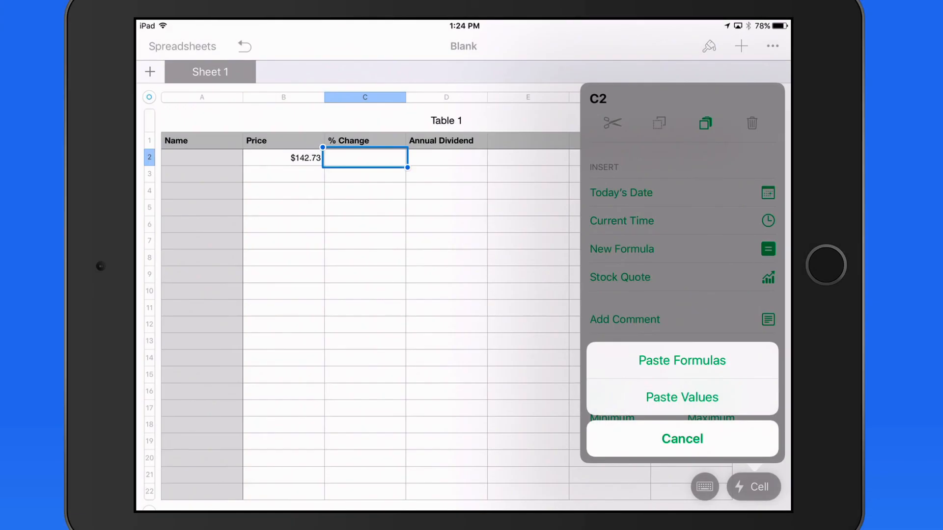
left_click(681, 397)
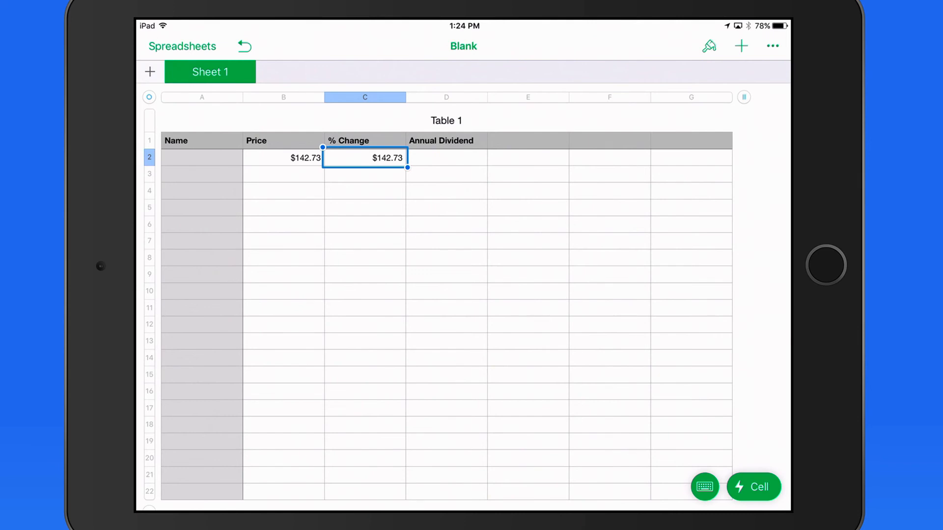
Switch the C2 quote to display Apple's percent change, -0.94%
left_click(365, 158)
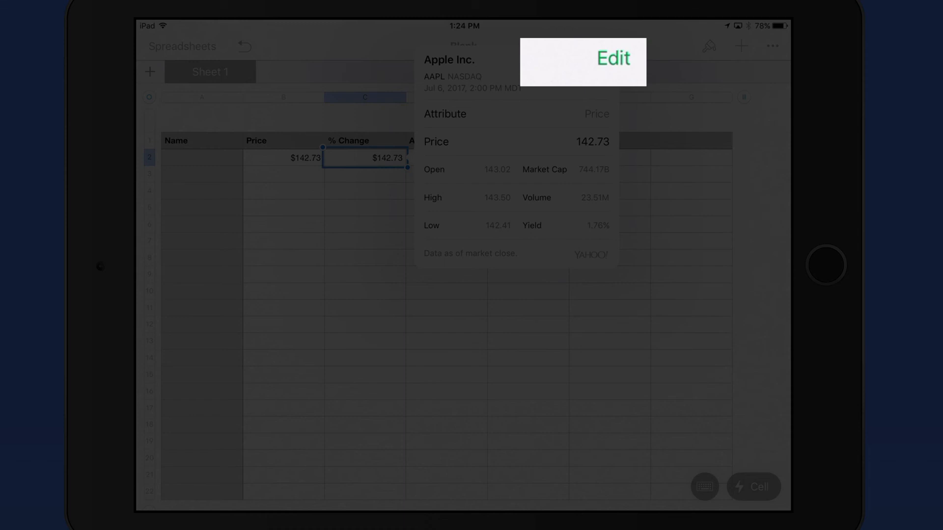
left_click(612, 58)
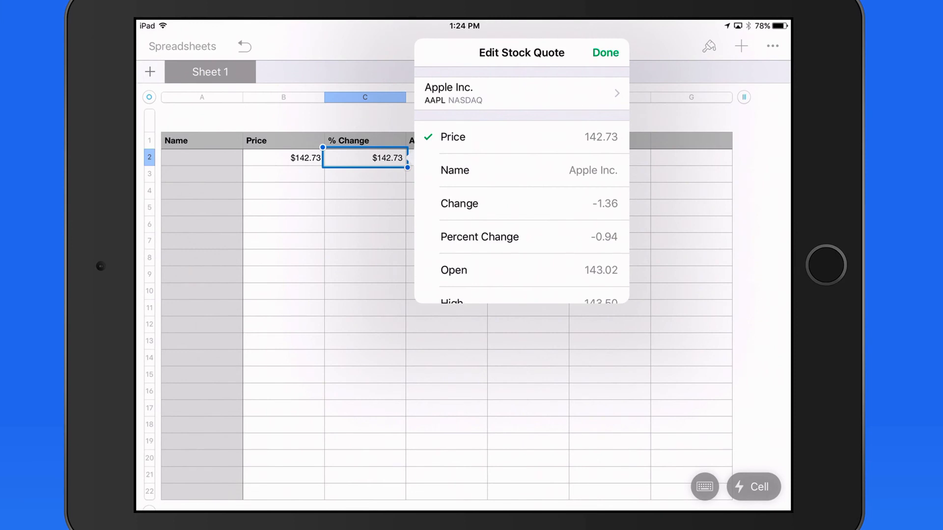
scroll("down", 3)
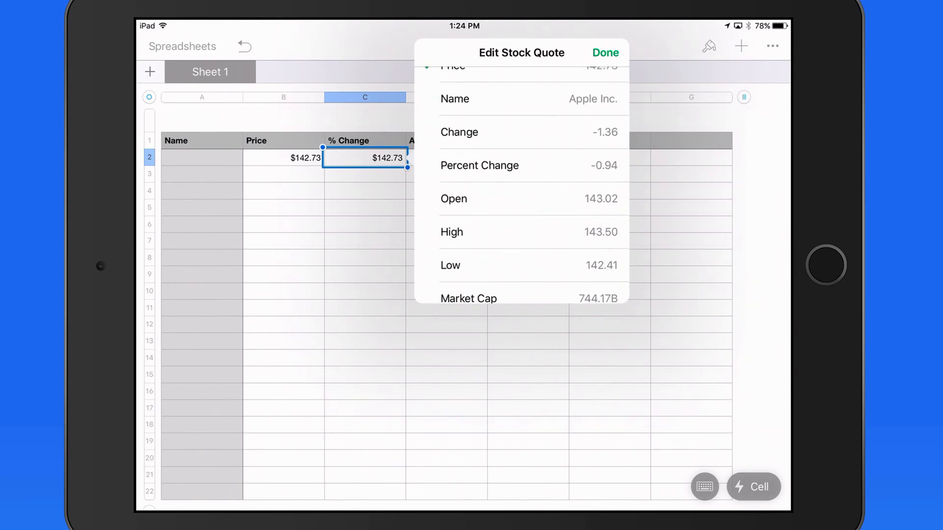
left_click(480, 165)
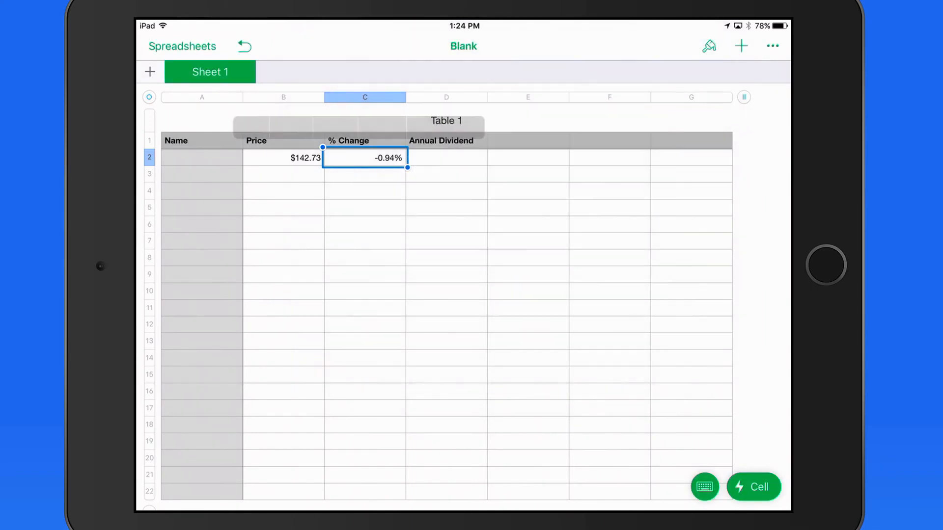
Paste the Apple quote into D2 and set it to show the annual dividend, $2.52
left_click(446, 158)
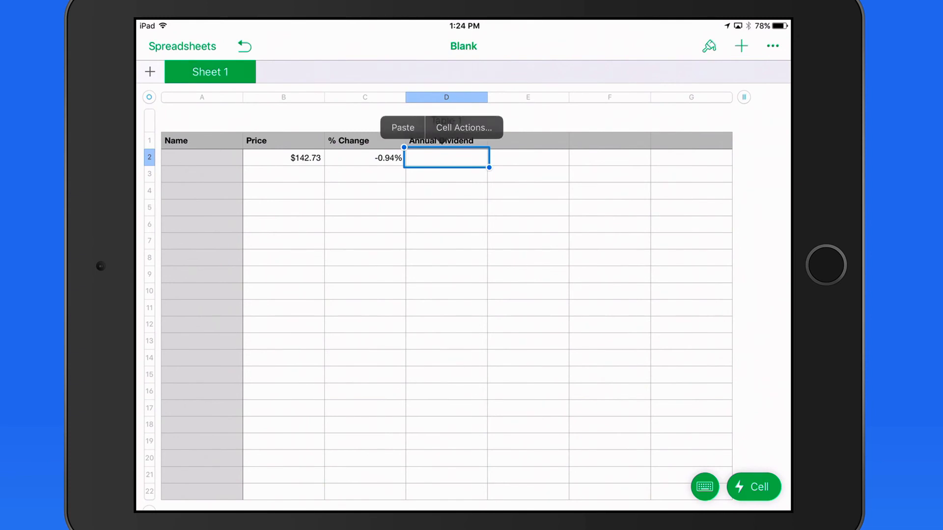
left_click(402, 127)
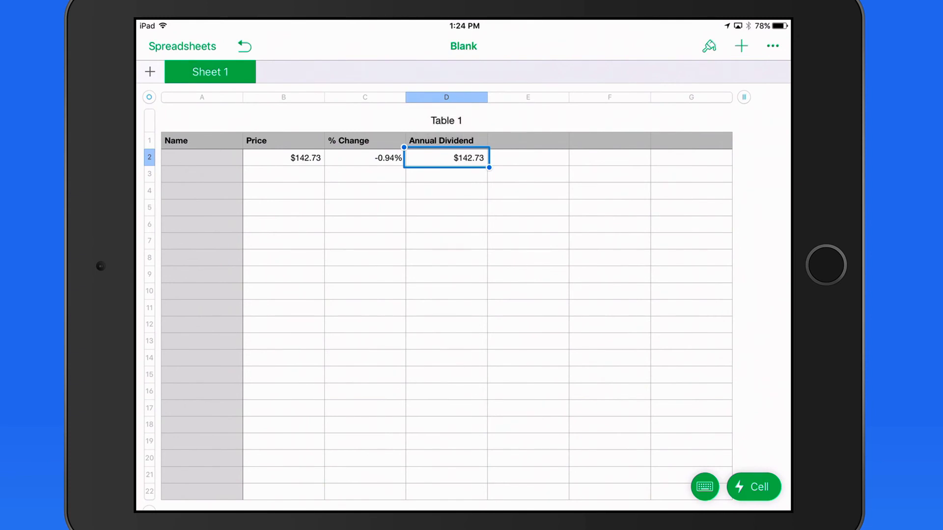
left_click(446, 158)
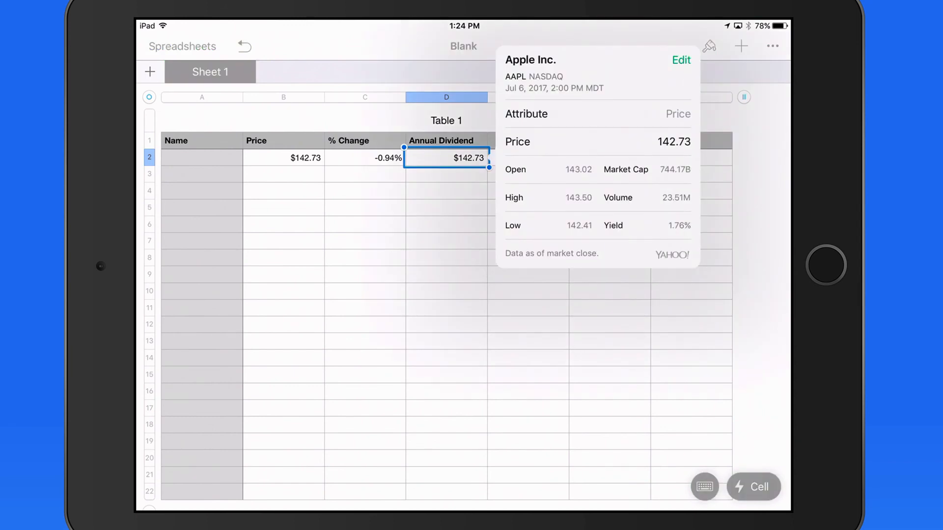
left_click(680, 60)
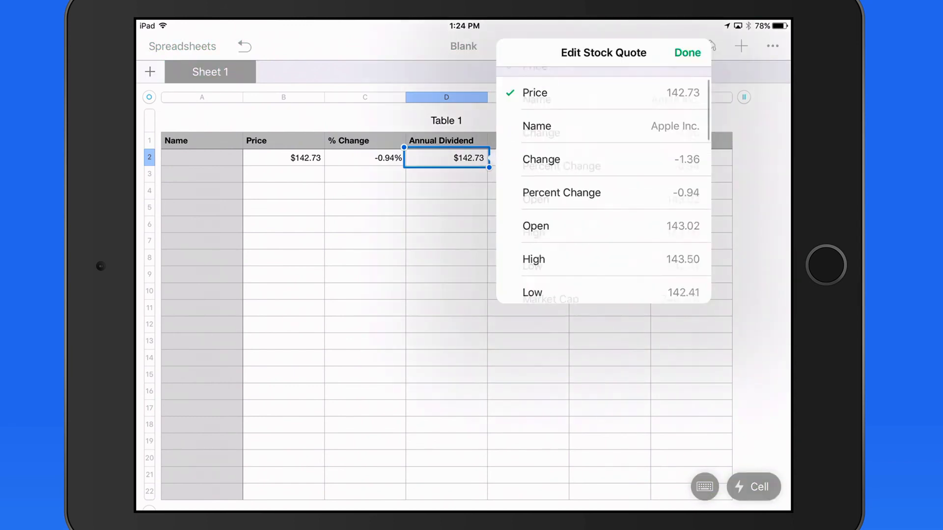
scroll("down", 3)
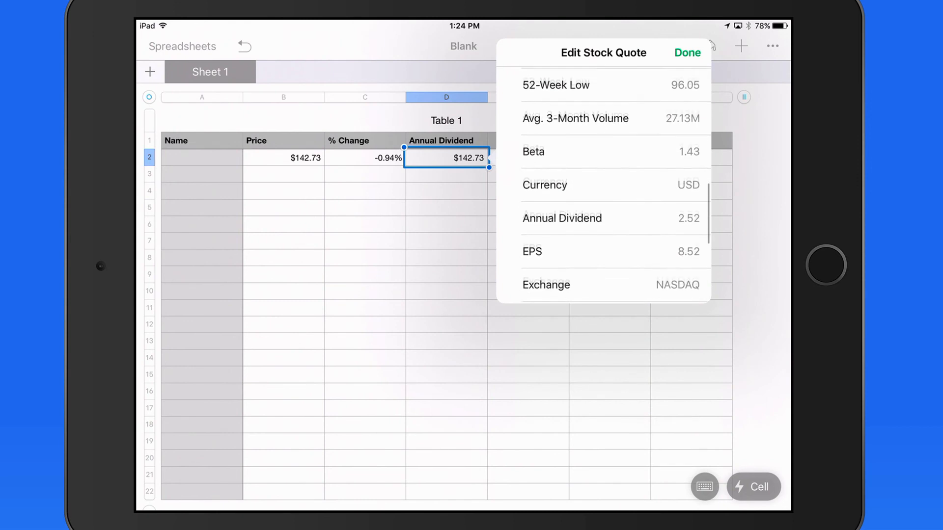
left_click(562, 217)
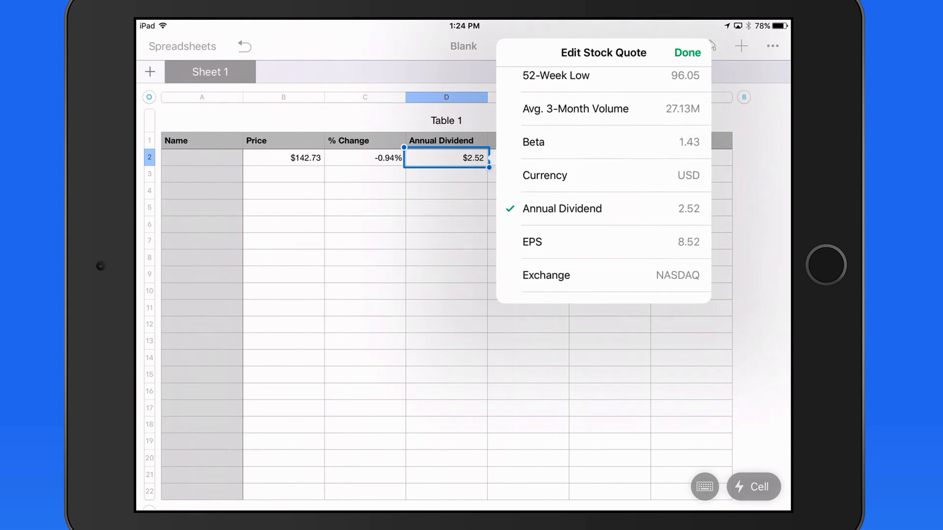
left_click(688, 53)
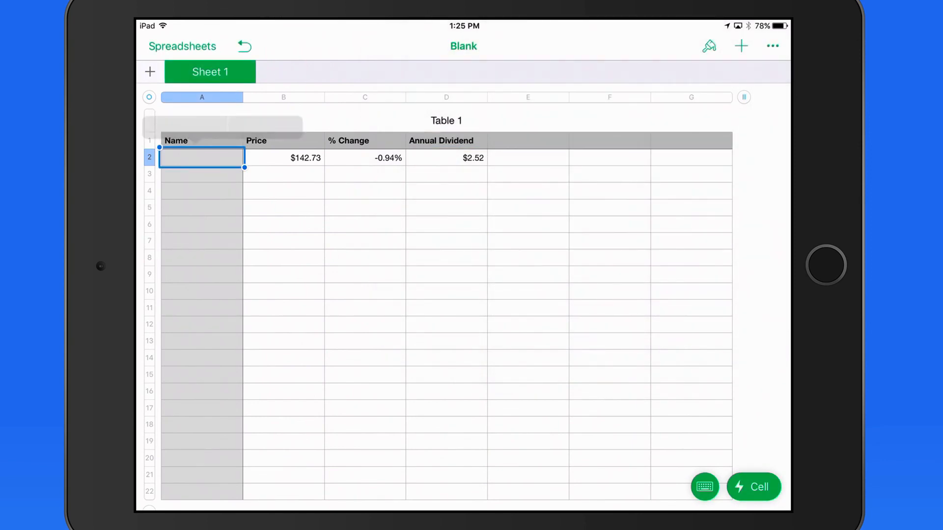
Paste the quote into A2 and set it to show the company name, Apple Inc
type("$142.73")
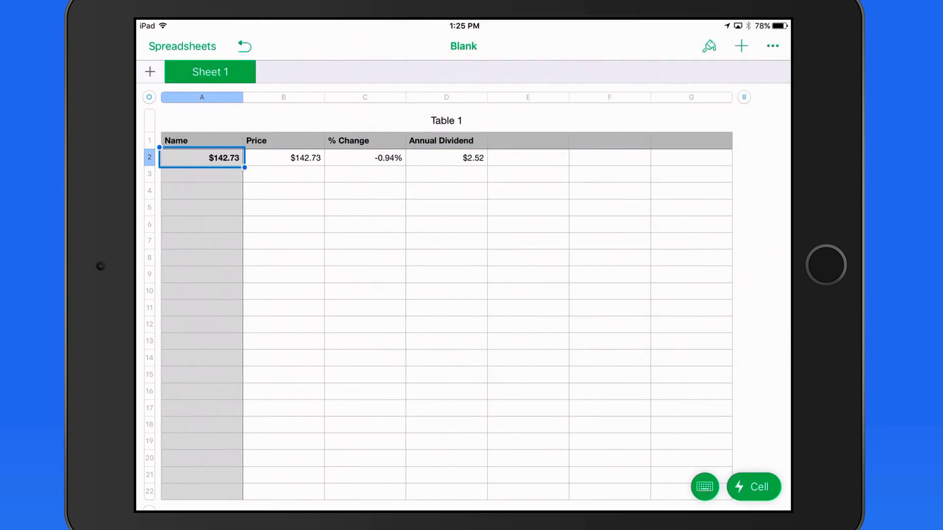
left_click(223, 157)
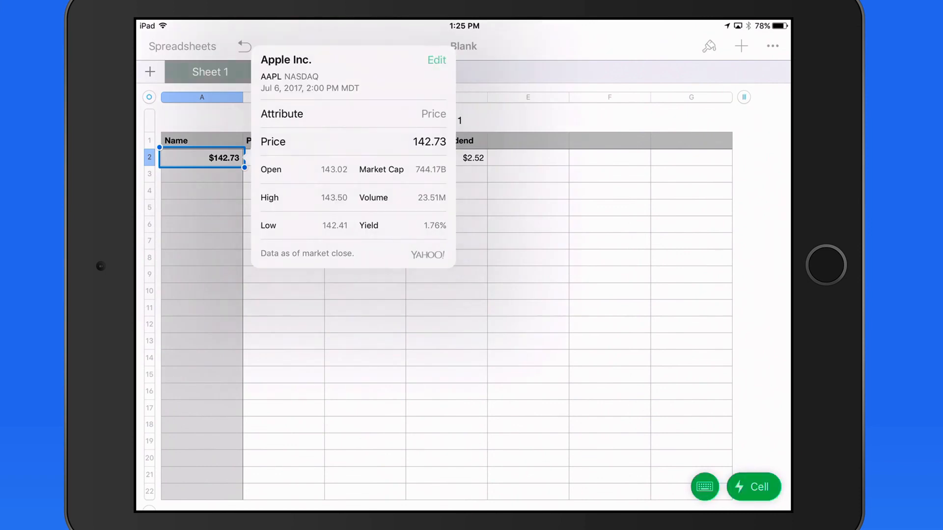
left_click(436, 60)
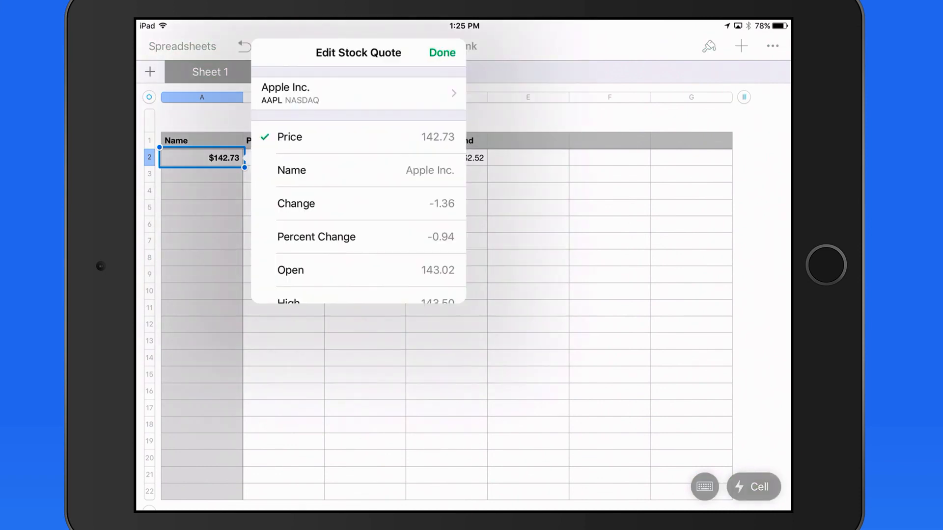
left_click(441, 53)
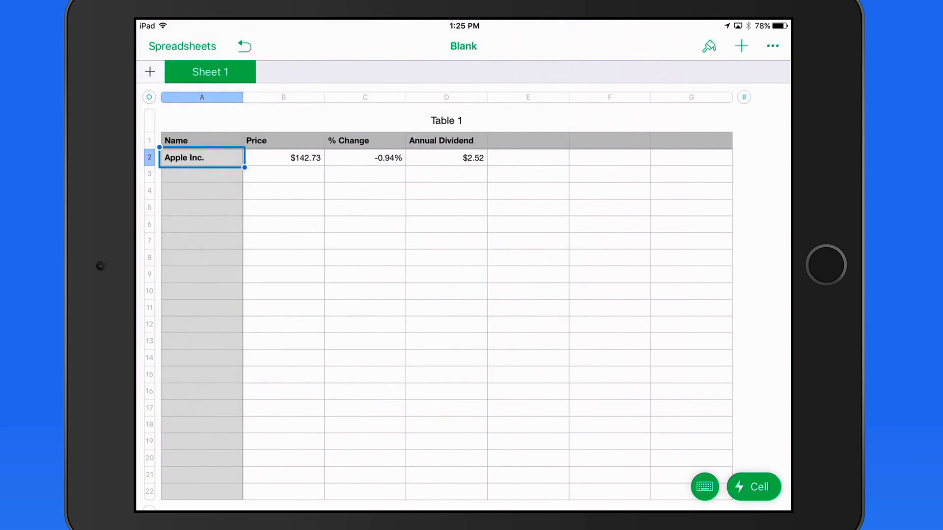
left_click(202, 158)
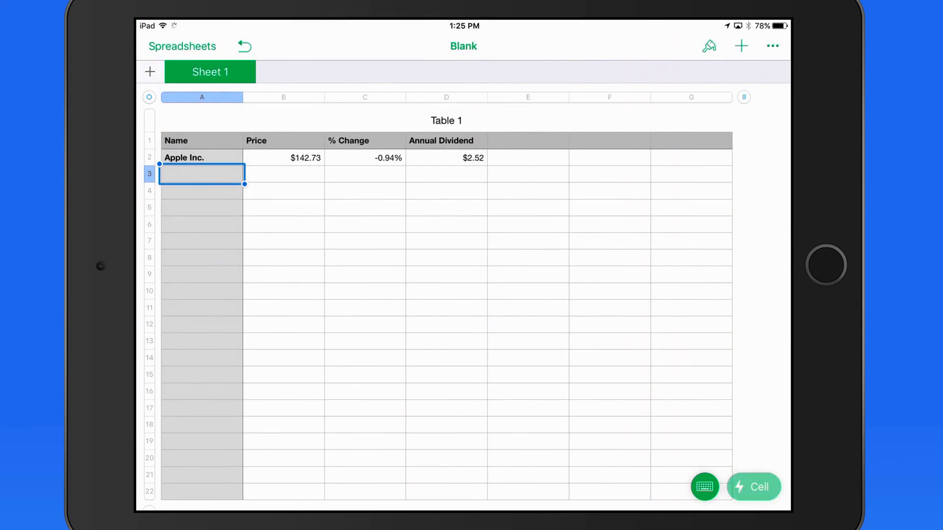
Insert a Starbucks Corporation stock quote in A3 displaying the company name
left_click(753, 487)
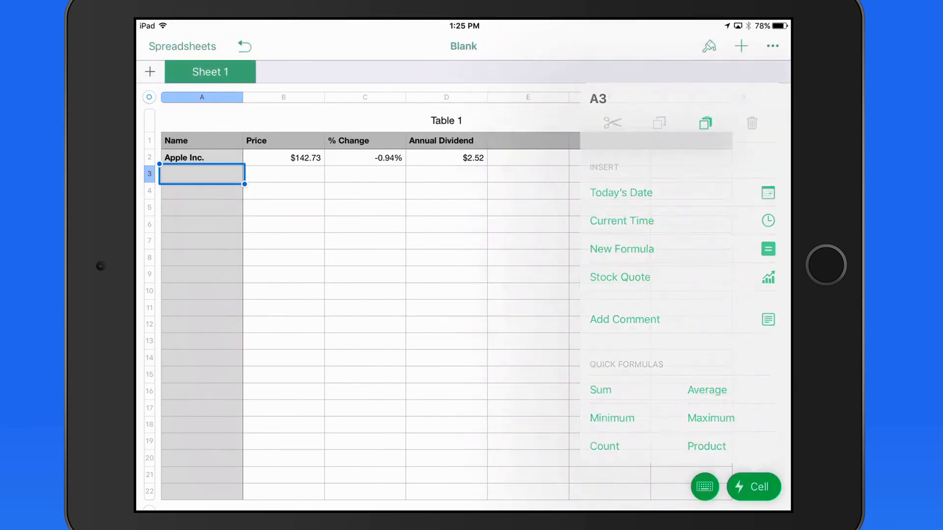
left_click(620, 277)
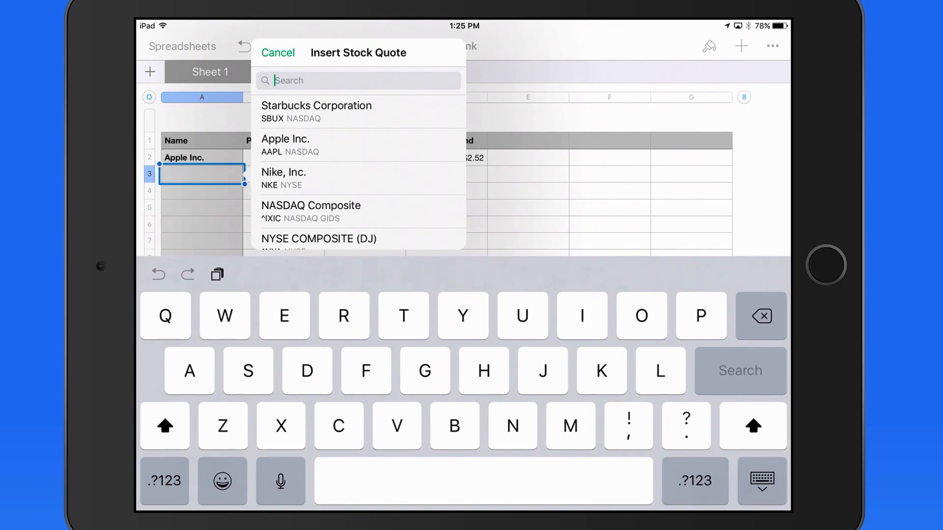
left_click(316, 111)
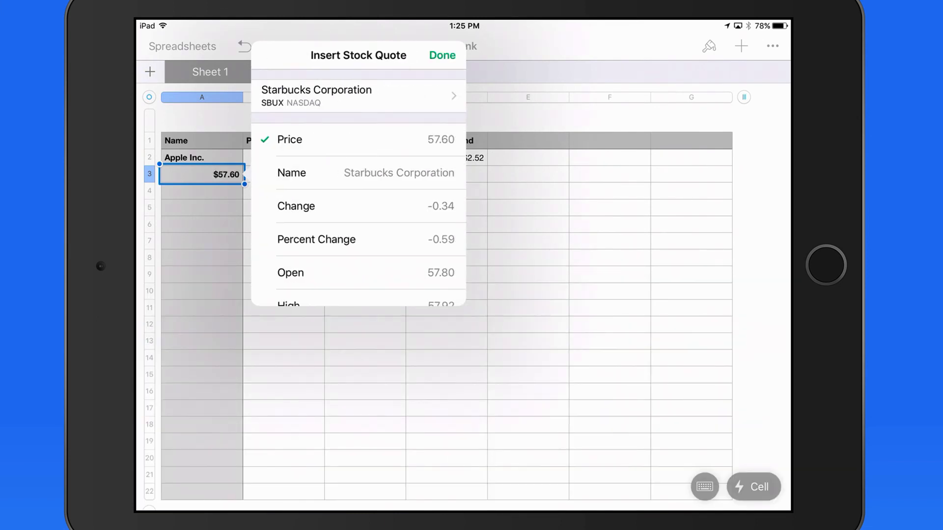
left_click(292, 172)
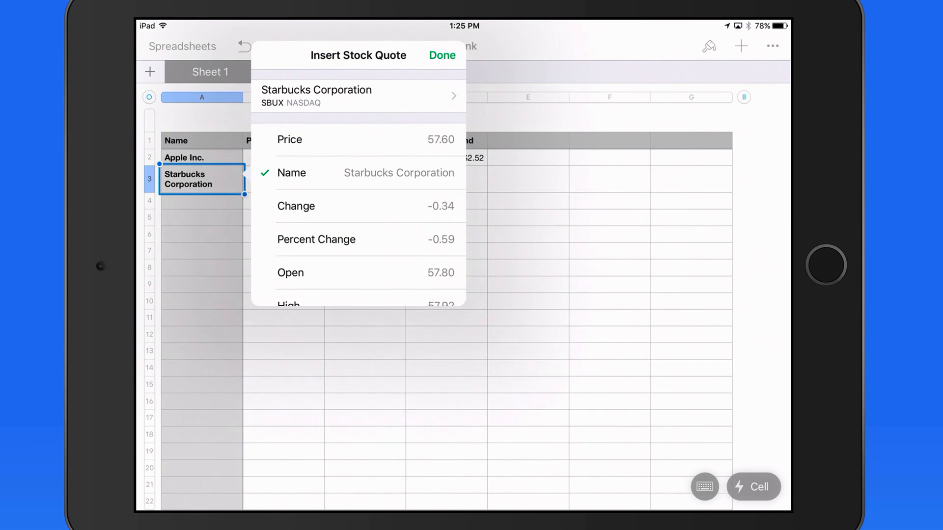